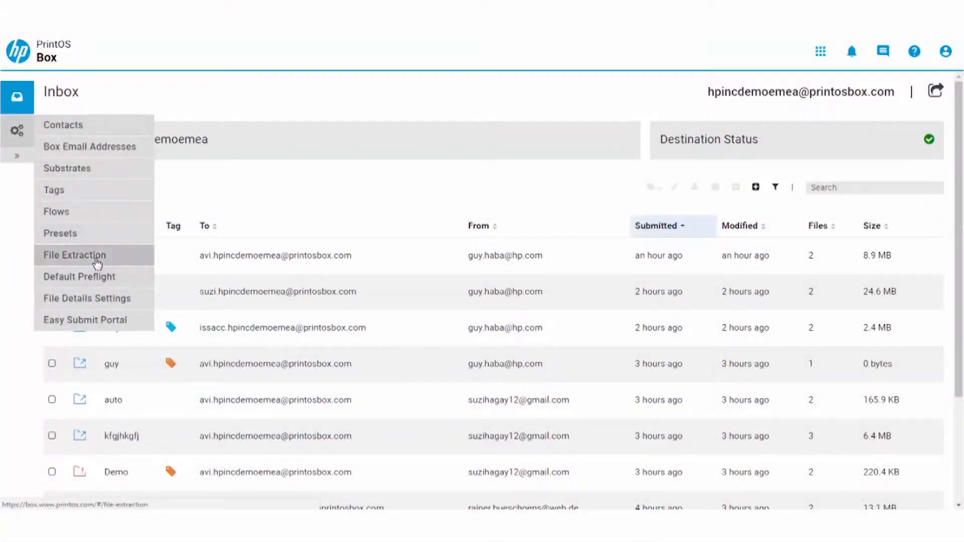
# Step: Enable 'Automatically extract ZIP and SIT files' in File Extraction settings, then go back to Inbox
pyautogui.click(75, 255)
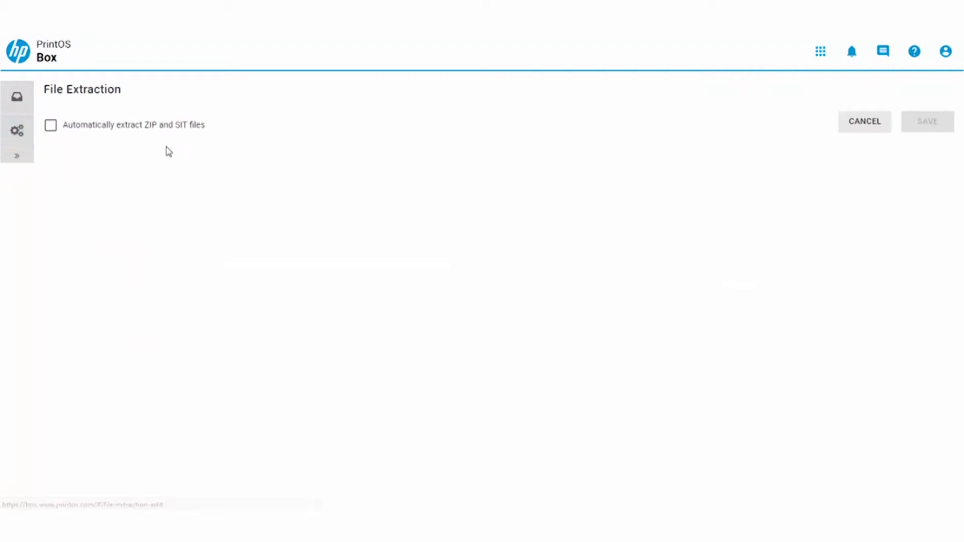
pyautogui.click(927, 121)
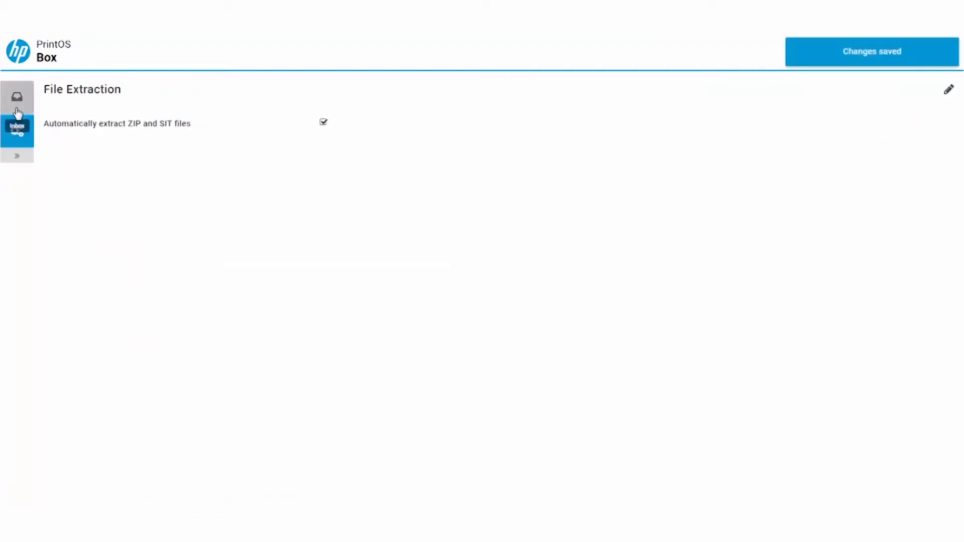
pyautogui.click(16, 96)
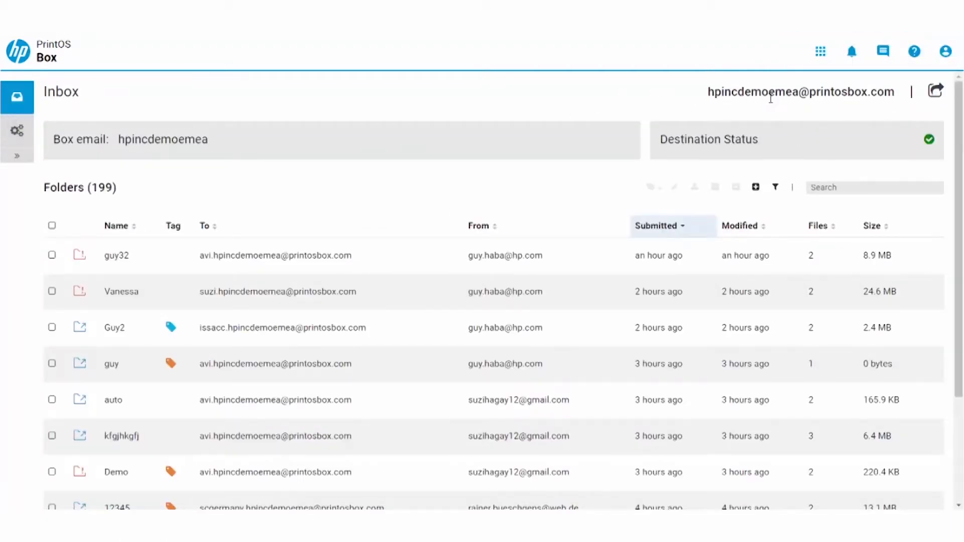
# Step: Select the inbox's box email address in the header to copy it
pyautogui.doubleClick(801, 92)
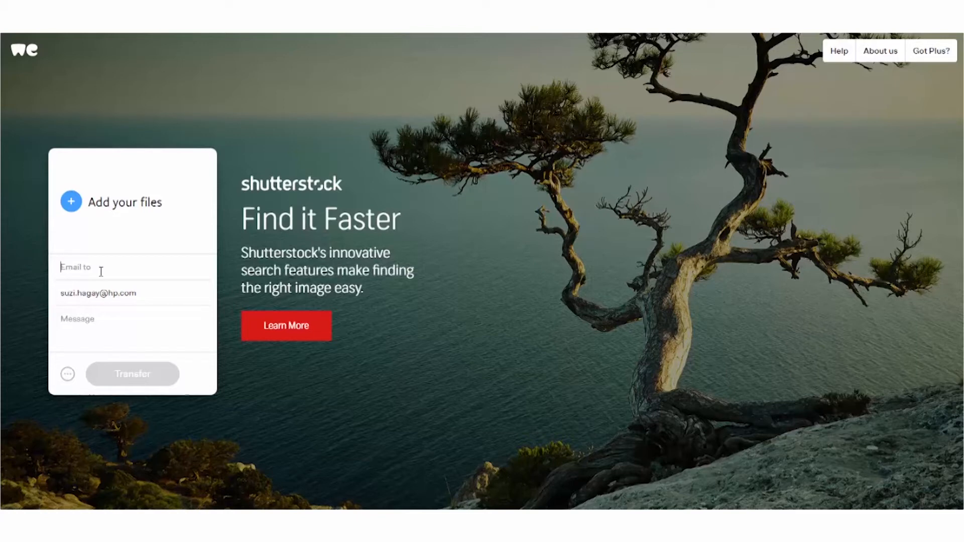
pyautogui.moveTo(70, 202)
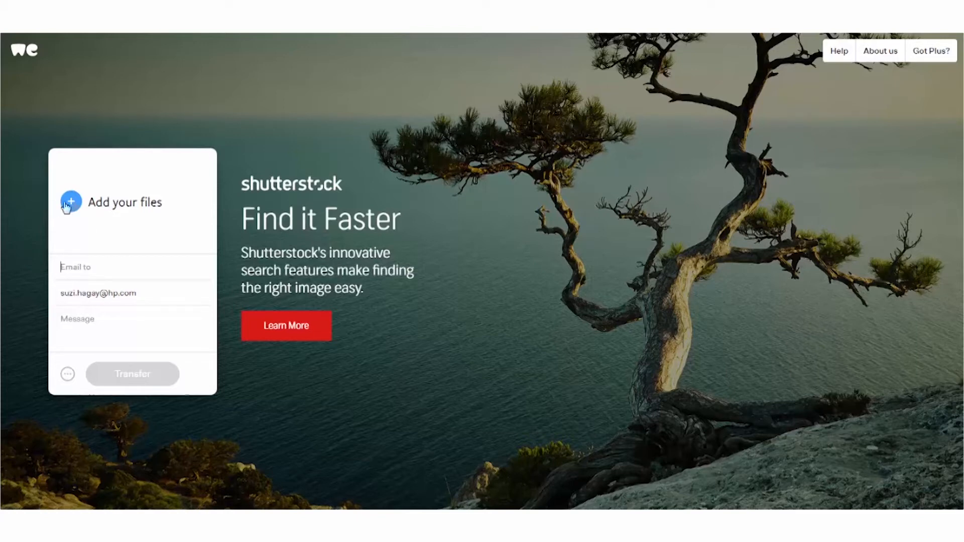
# Step: Add both PDF files to the WeTransfer transfer
pyautogui.click(70, 202)
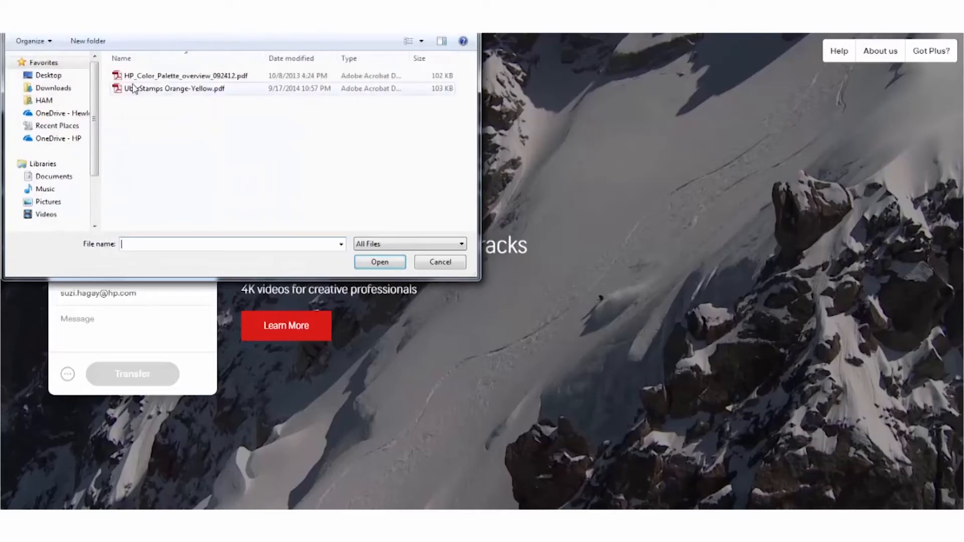
pyautogui.click(380, 261)
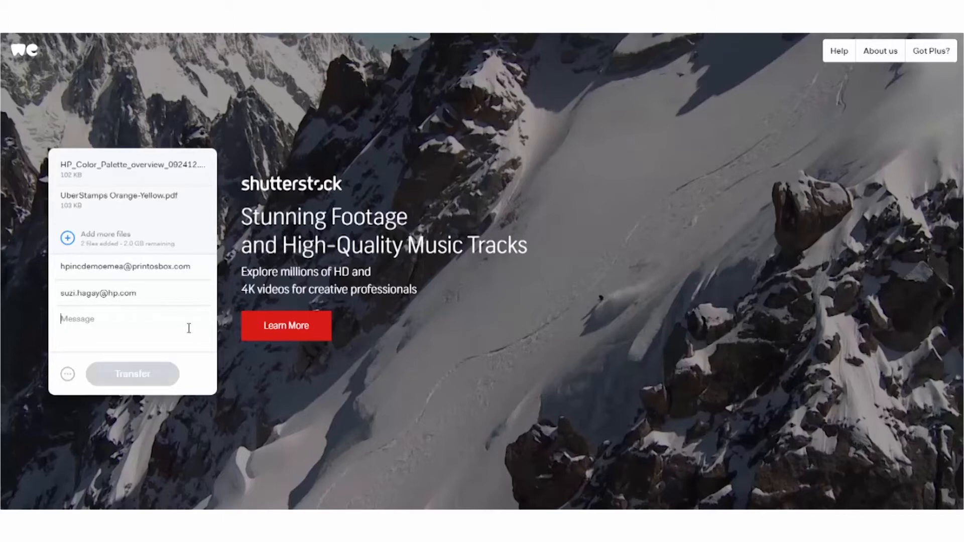
# Step: Click into the Message field and send the transfer to the box address
pyautogui.click(132, 373)
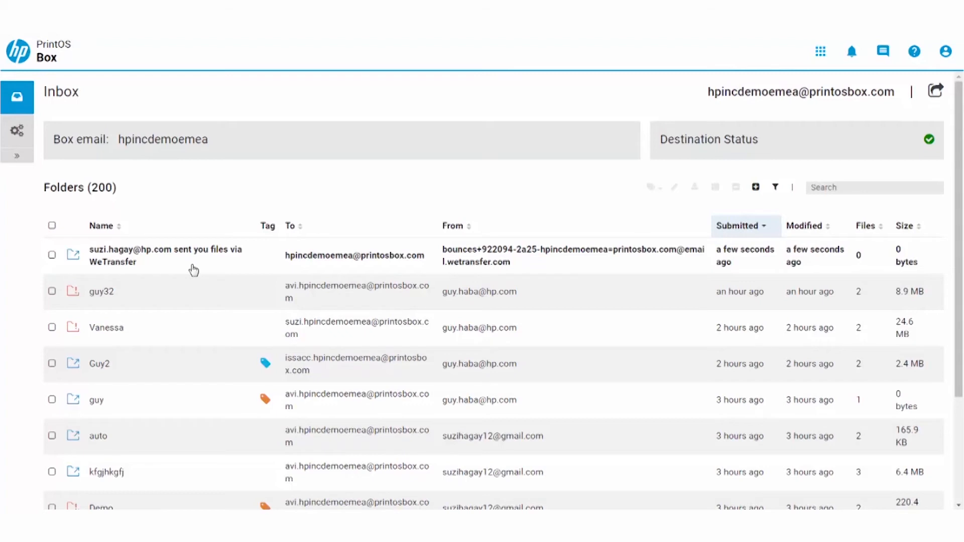
# Step: Open the 'sent you files via WeTransfer' folder in the Inbox
pyautogui.click(163, 255)
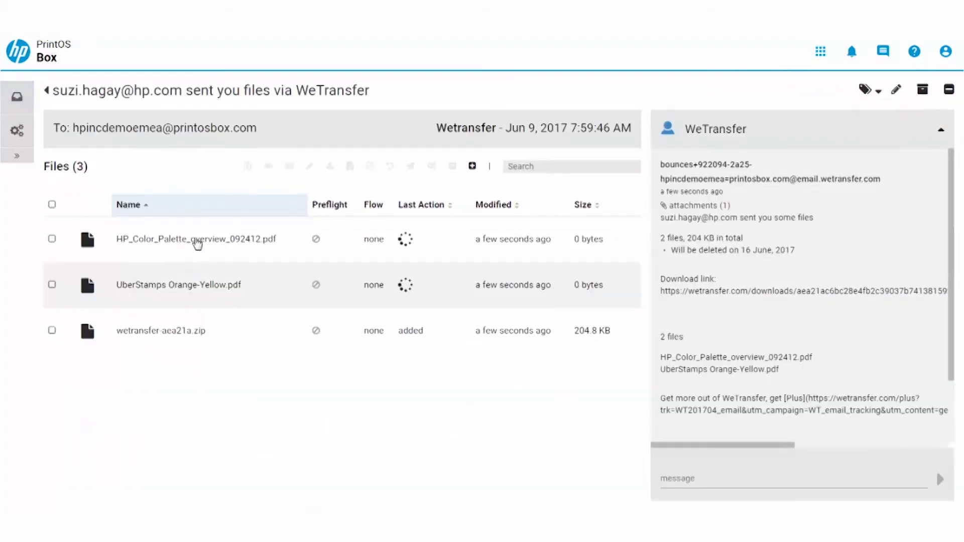